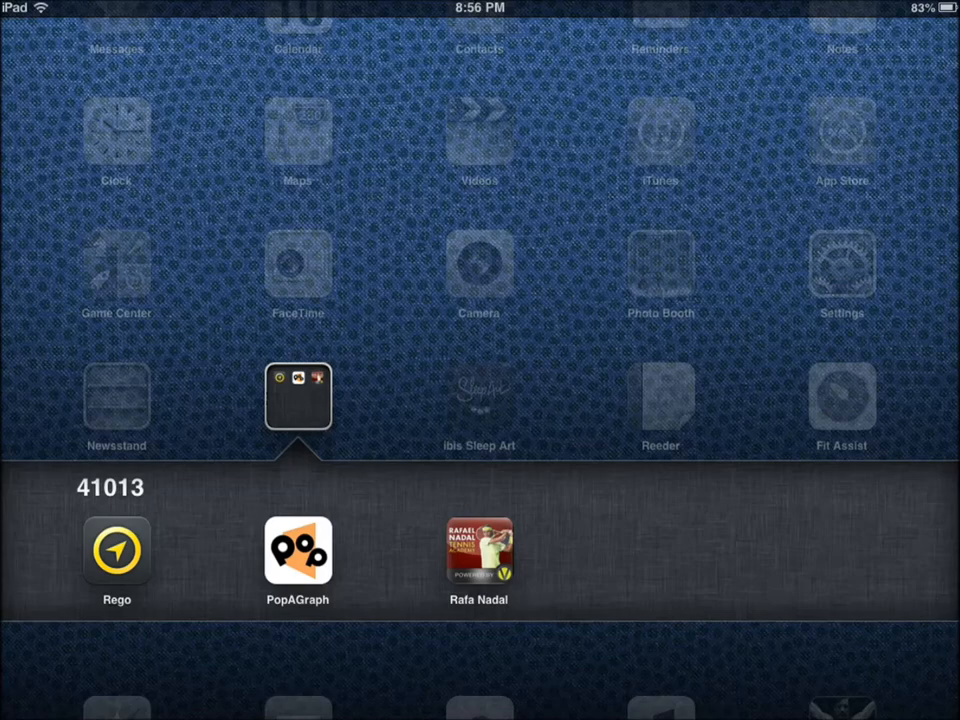
- Launch PopAGraph from its Home Screen folder and show the Photos/Mask/Filters/Frames/Share menu
{"action": "left_click", "coordinate": [297, 551]}
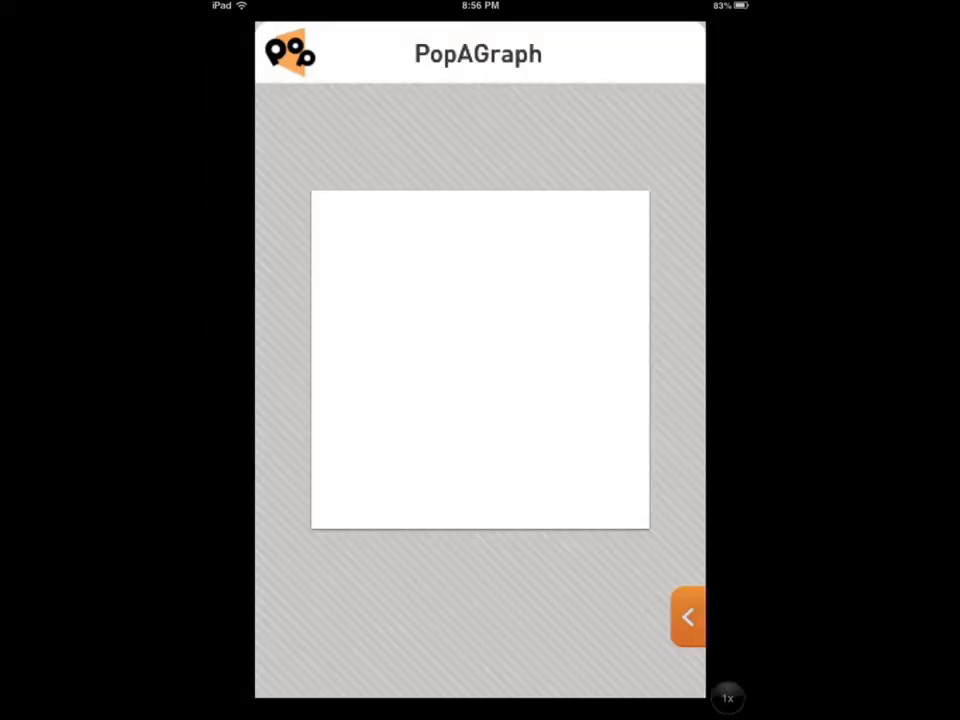
{"action": "left_click", "coordinate": [479, 360]}
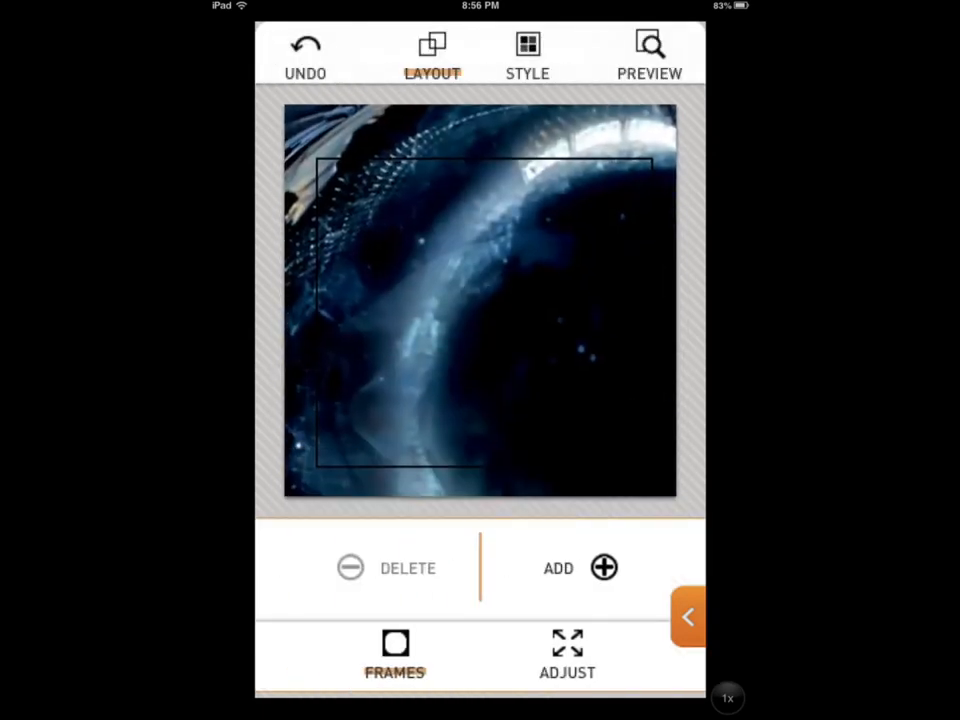
{"action": "left_click", "coordinate": [688, 616]}
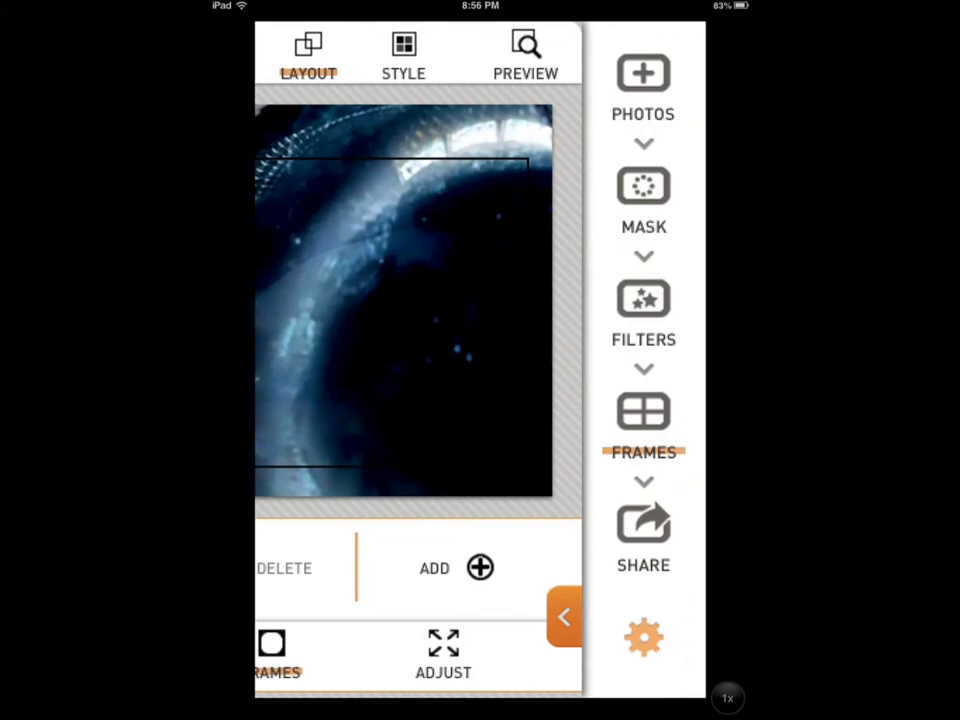
- Go to PHOTOS, view the current photo's options, and return to the photo album list
{"action": "left_click", "coordinate": [643, 90]}
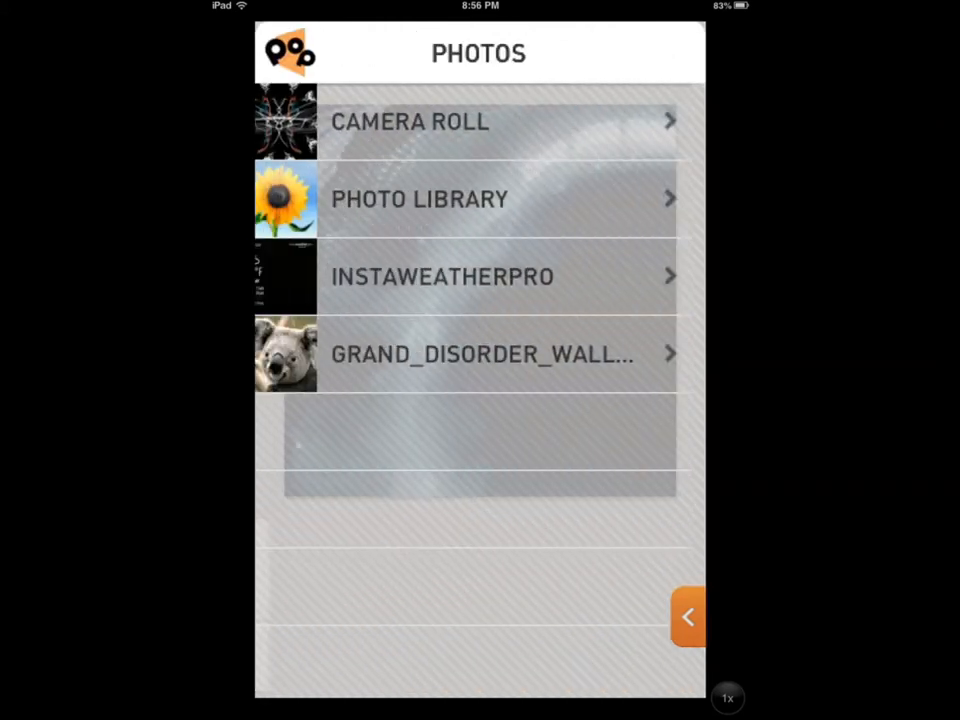
{"action": "left_click", "coordinate": [410, 121]}
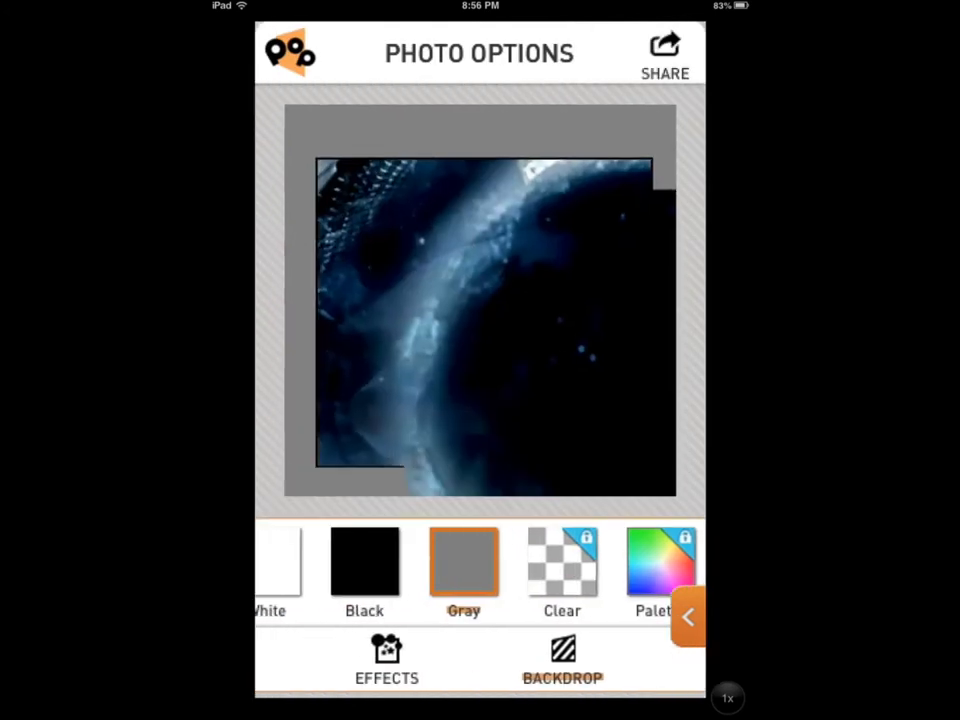
{"action": "left_click", "coordinate": [664, 55]}
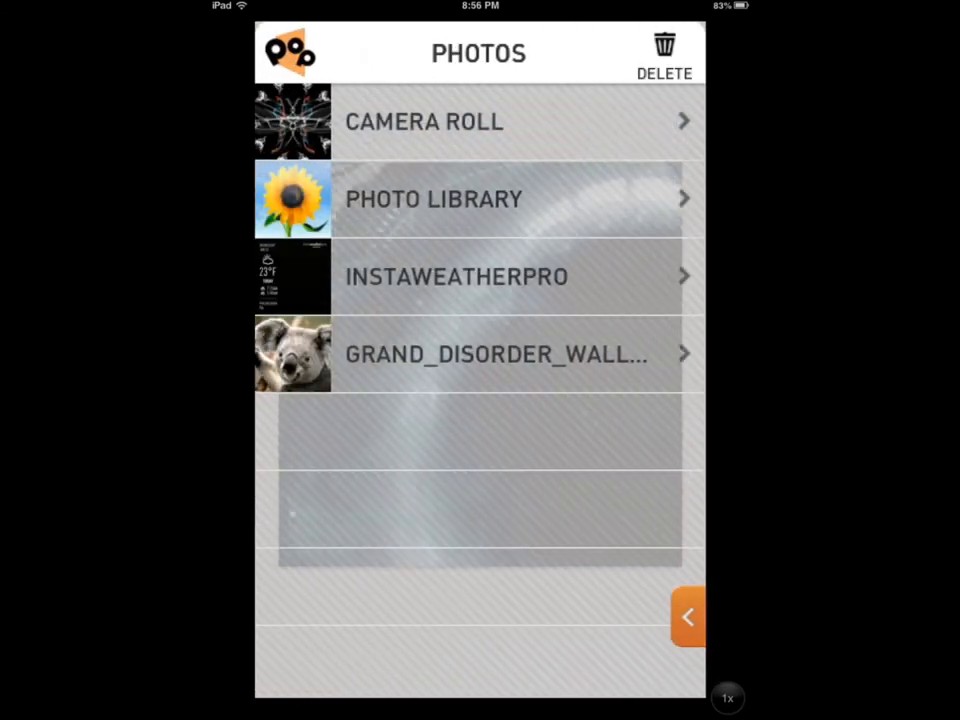
- Use the Camera Roll kaleidoscope photo, replacing the old project, and move on to MASK
{"action": "left_click", "coordinate": [423, 121]}
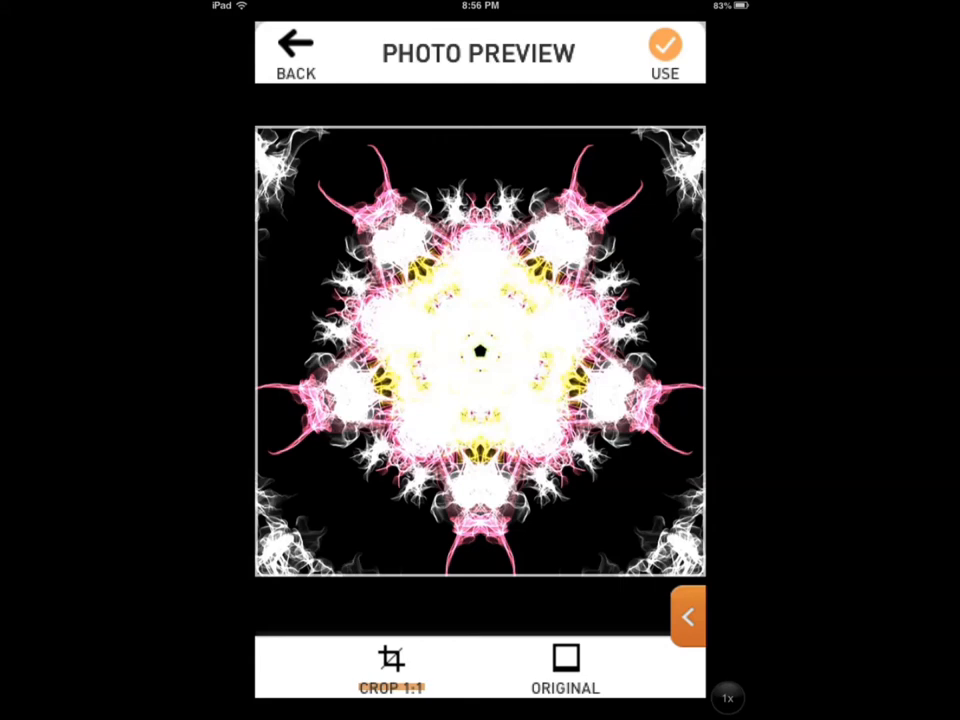
{"action": "left_click", "coordinate": [664, 46]}
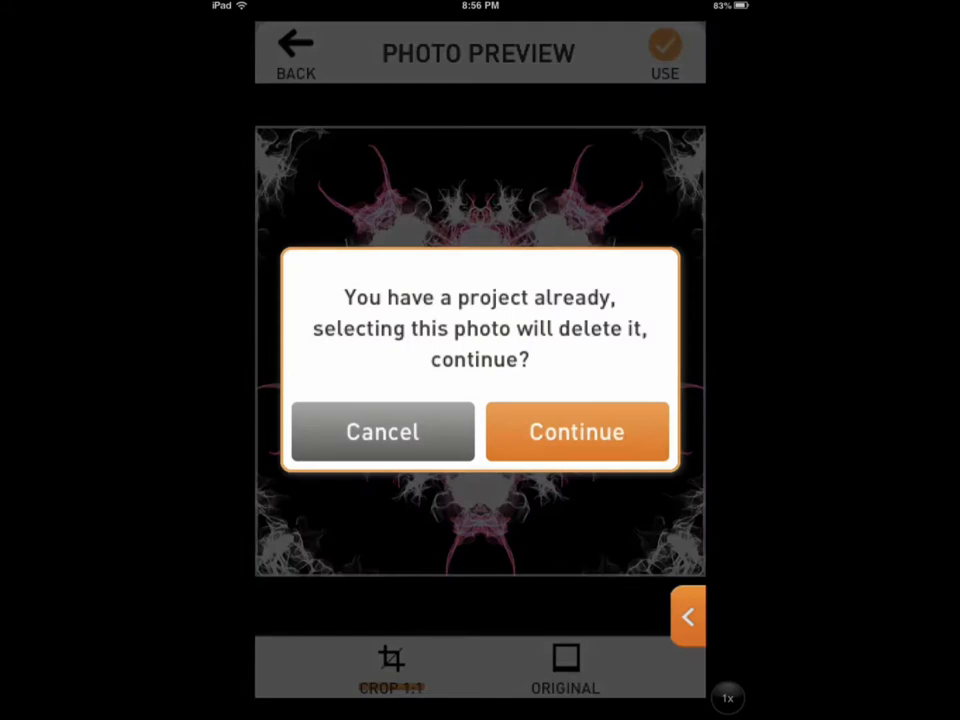
{"action": "left_click", "coordinate": [576, 431]}
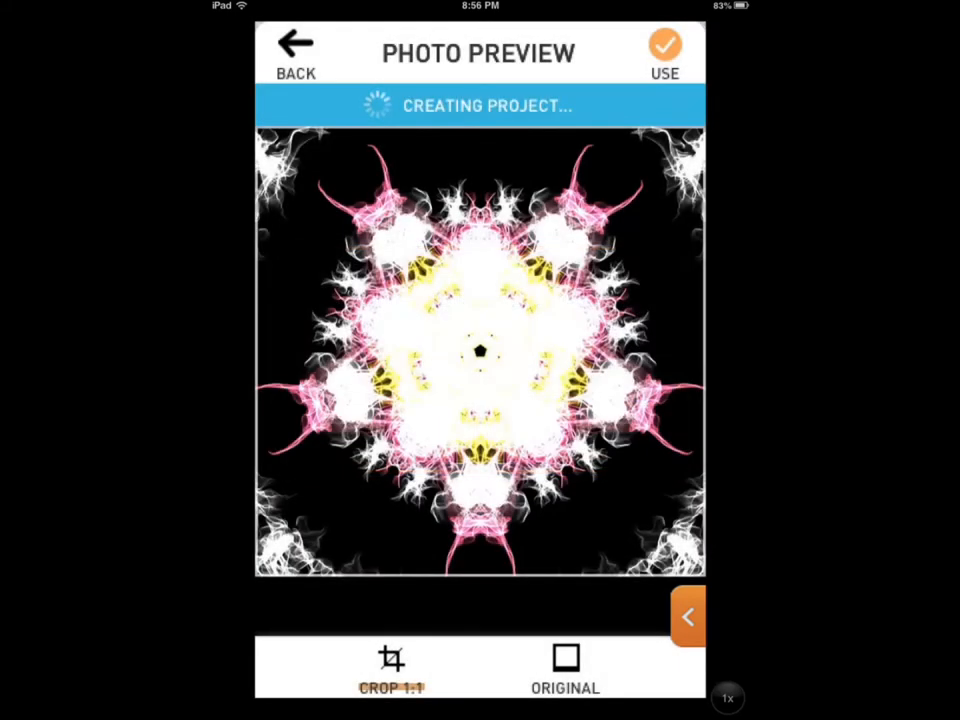
{"action": "left_click", "coordinate": [664, 47]}
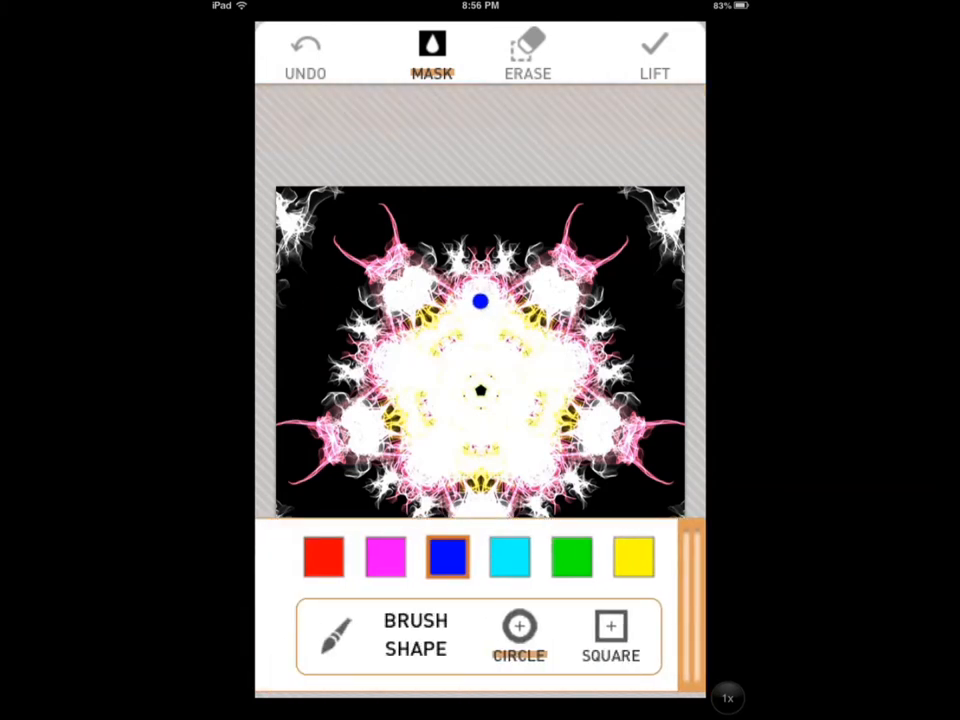
- Paint a mask over the bright centre, then trace the border with a green square brush
{"action": "left_click", "coordinate": [481, 301]}
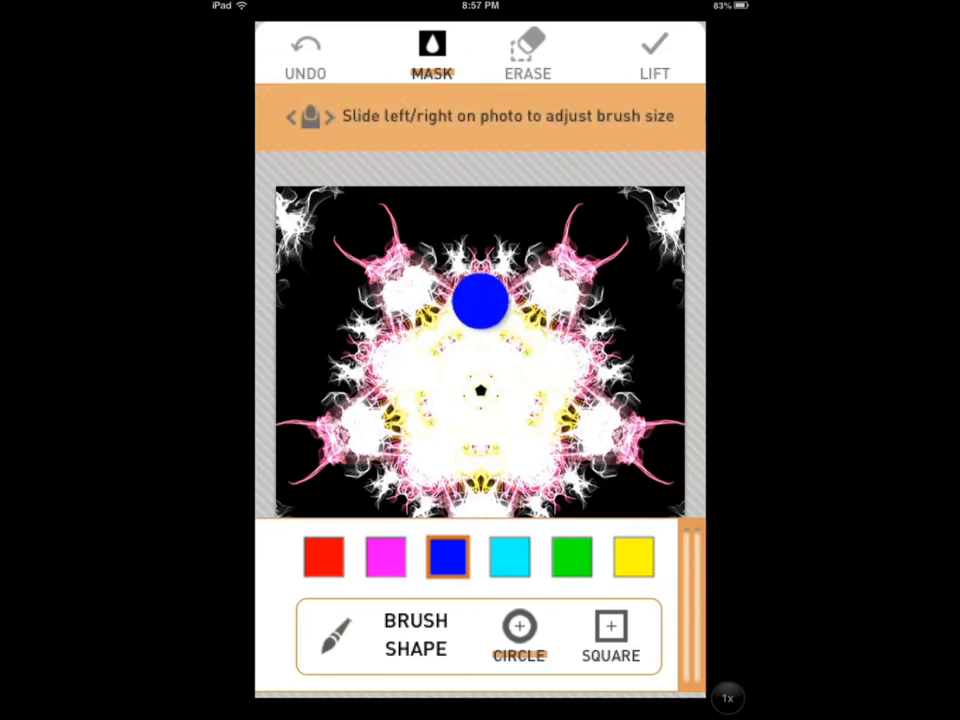
{"action": "left_click_drag", "start_coordinate": [480, 300], "coordinate": [400, 280]}
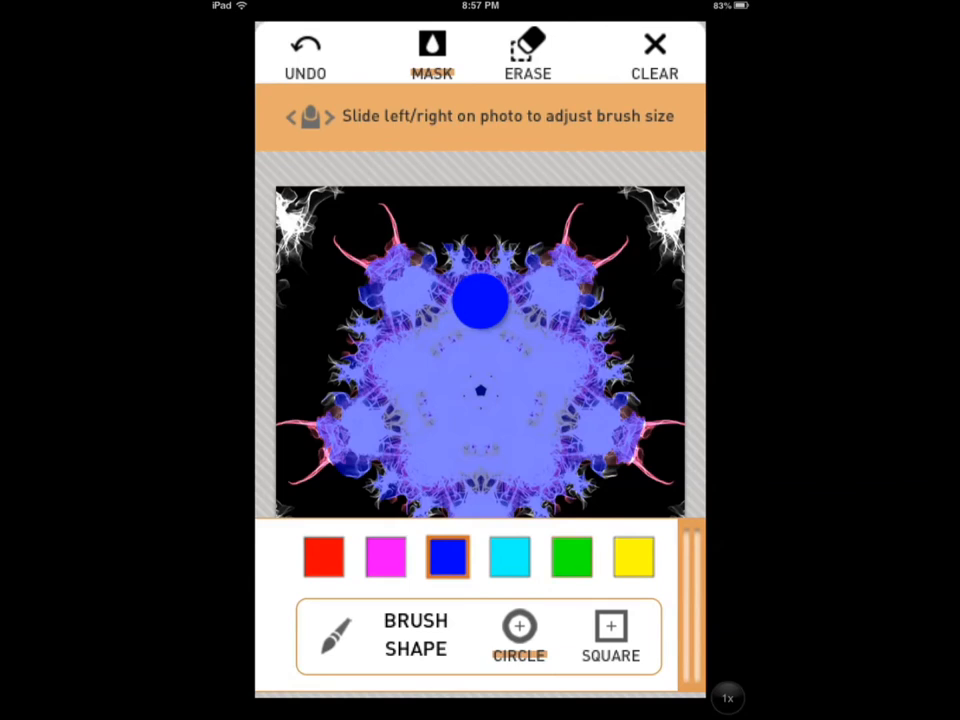
{"action": "left_click", "coordinate": [571, 556]}
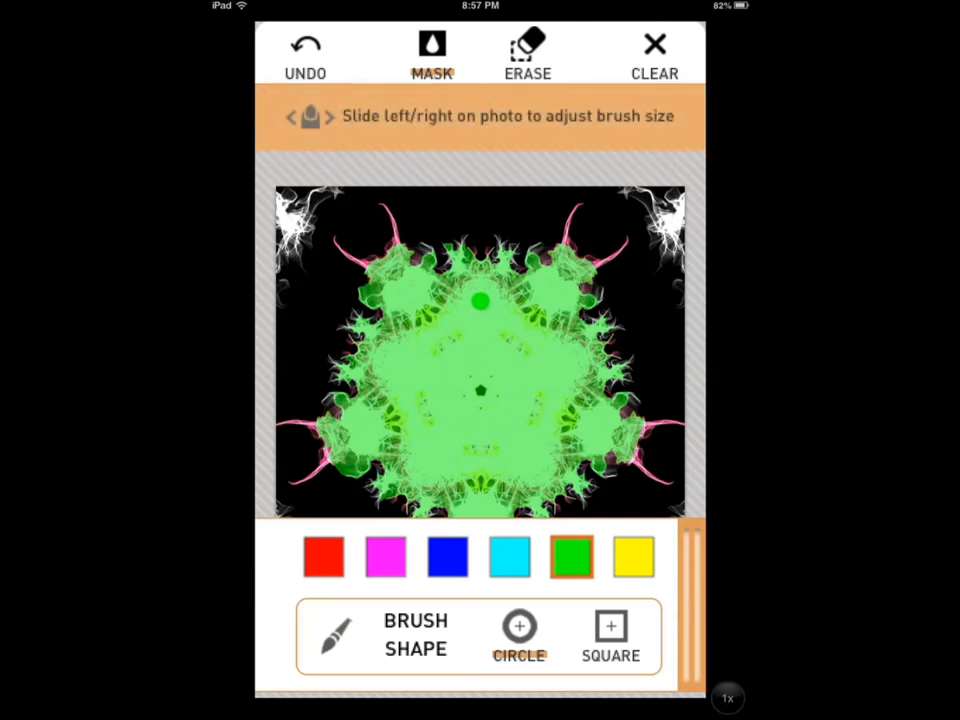
{"action": "left_click", "coordinate": [610, 626]}
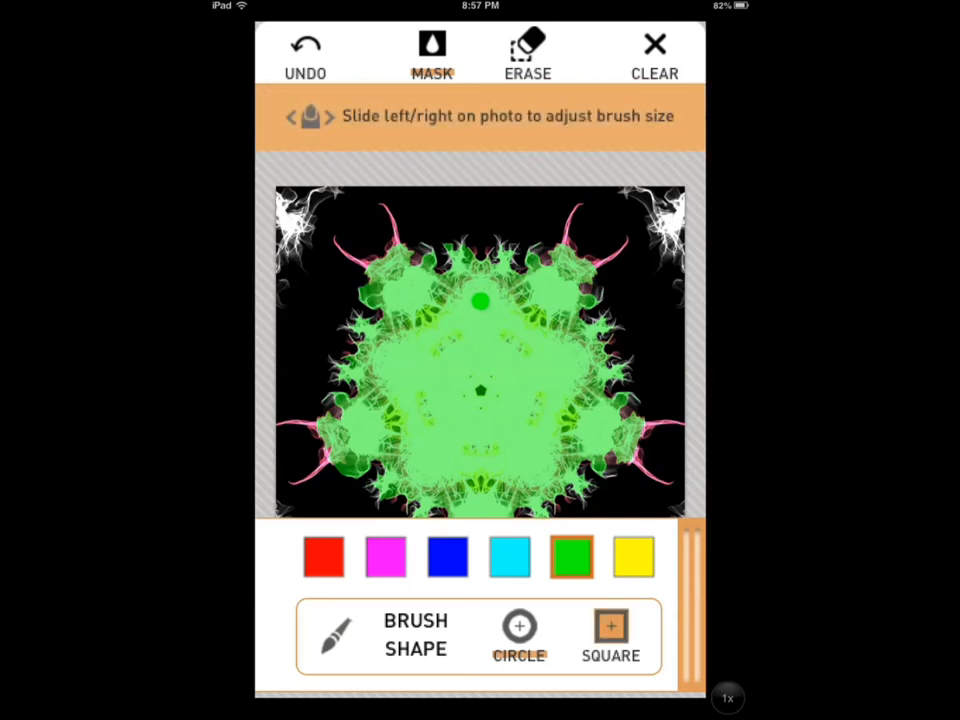
{"action": "left_click", "coordinate": [611, 625]}
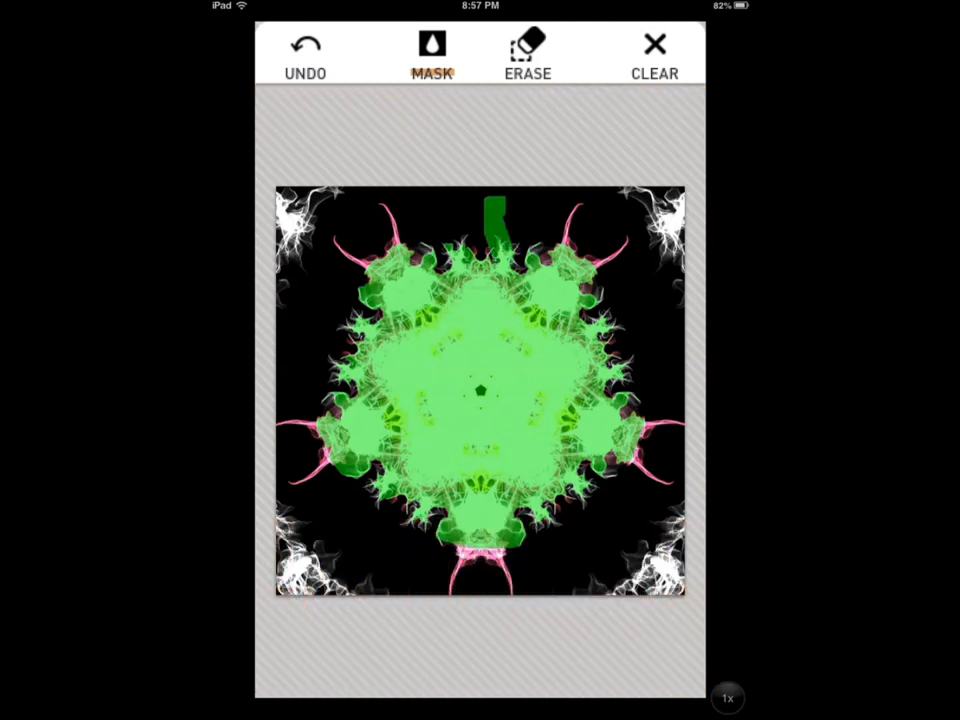
{"action": "left_click_drag", "start_coordinate": [500, 205], "coordinate": [605, 560]}
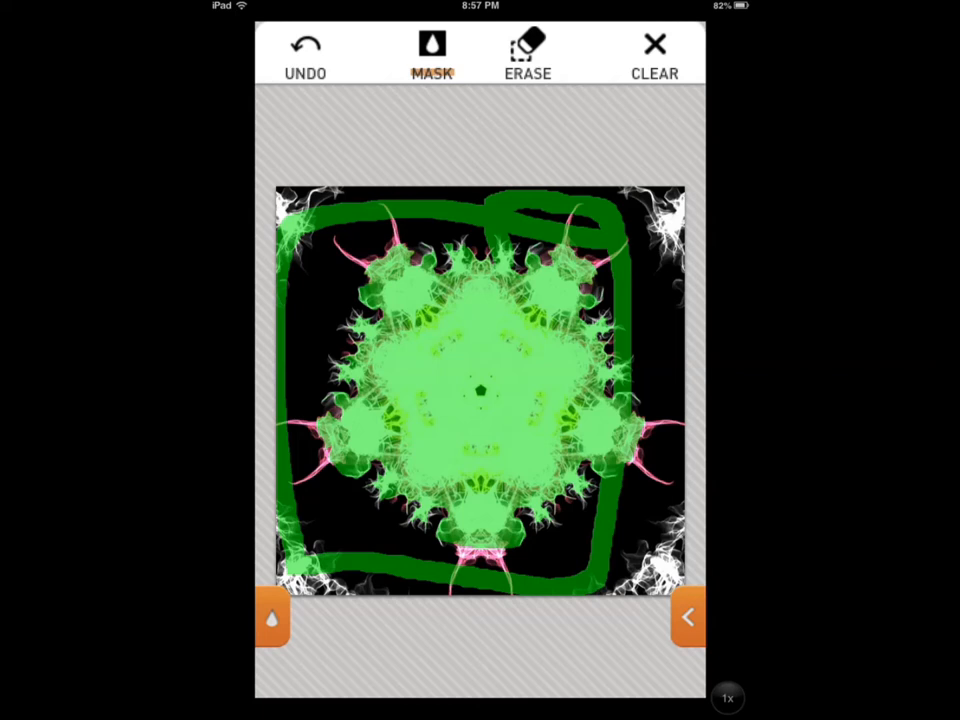
- Undo the green border stroke, leave Erase mode, and reach the filters screen
{"action": "left_click", "coordinate": [528, 55]}
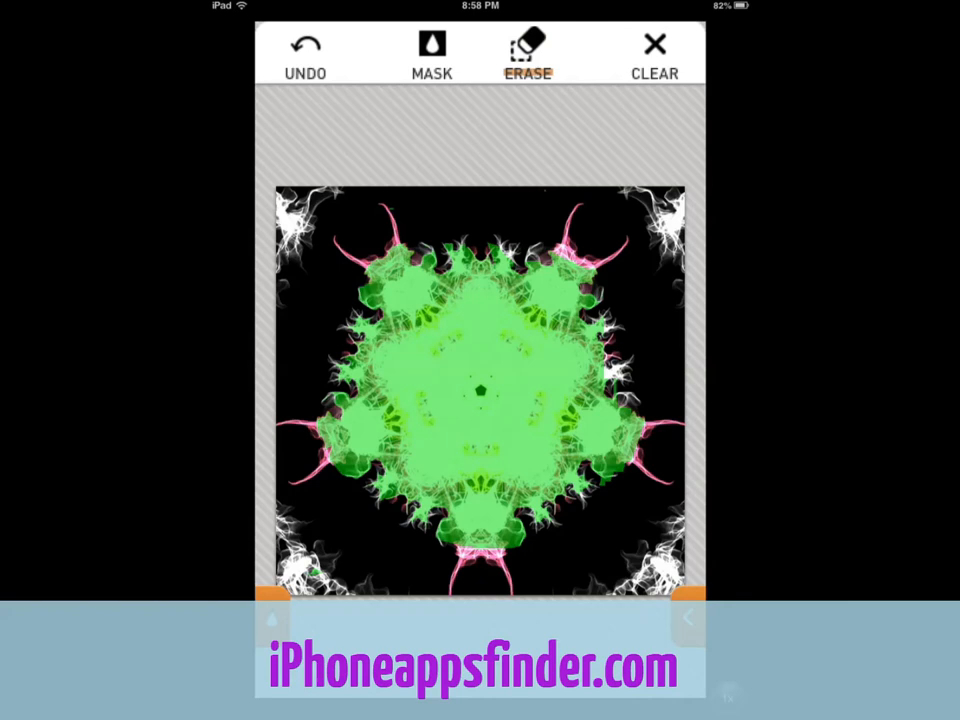
{"action": "left_click", "coordinate": [431, 55]}
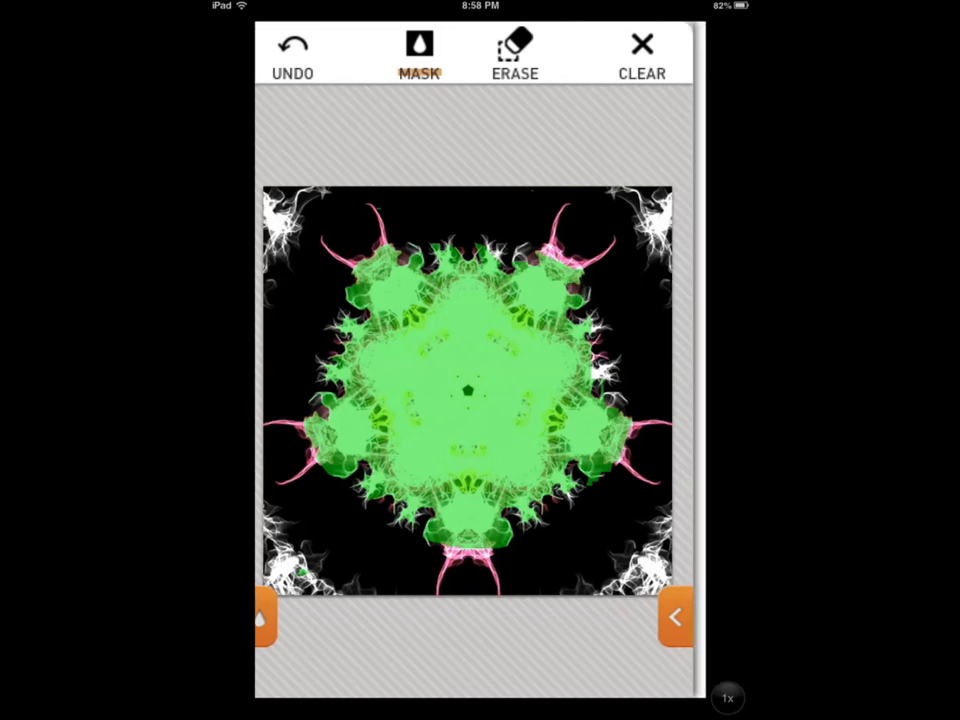
{"action": "left_click", "coordinate": [675, 615]}
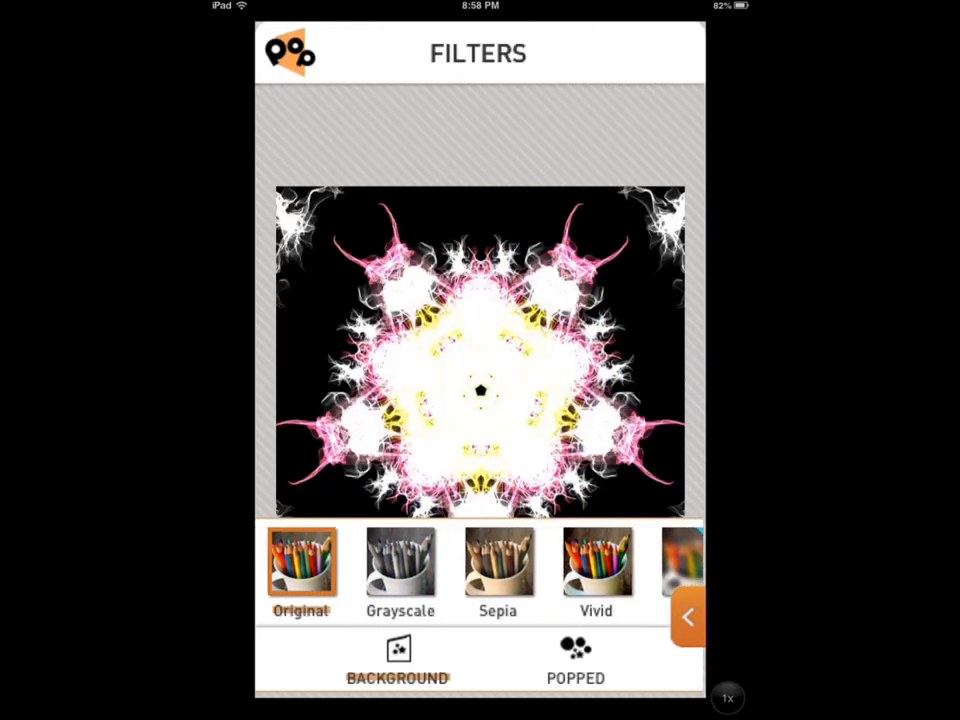
- Compare the Vivid, Grayscale and Original filters, apply Vivid, and continue to Frames
{"action": "left_click", "coordinate": [597, 562]}
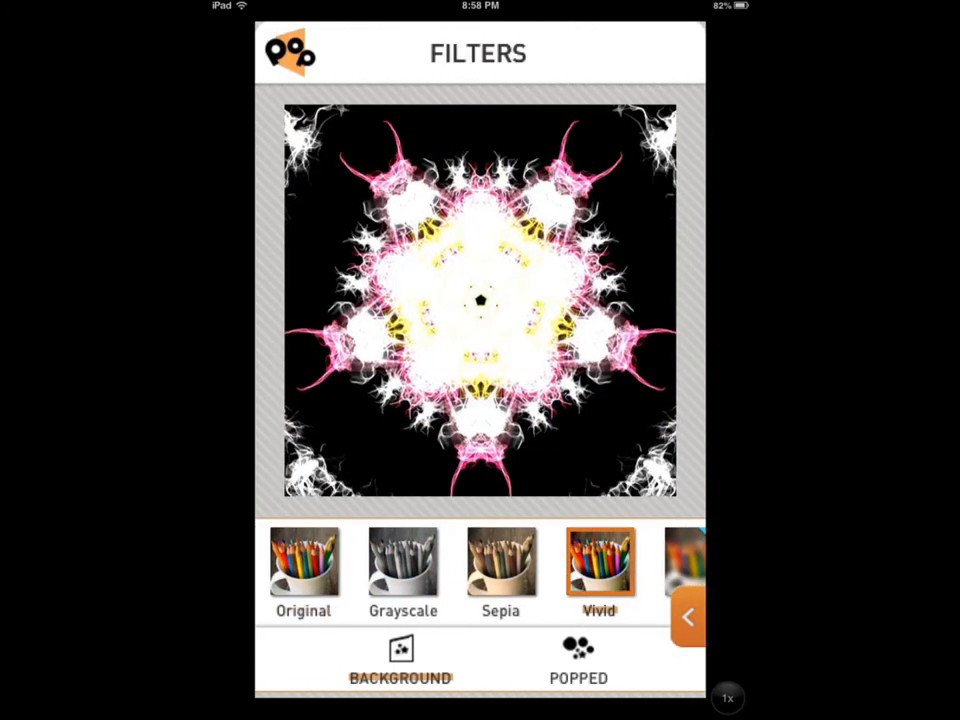
{"action": "left_click", "coordinate": [403, 562]}
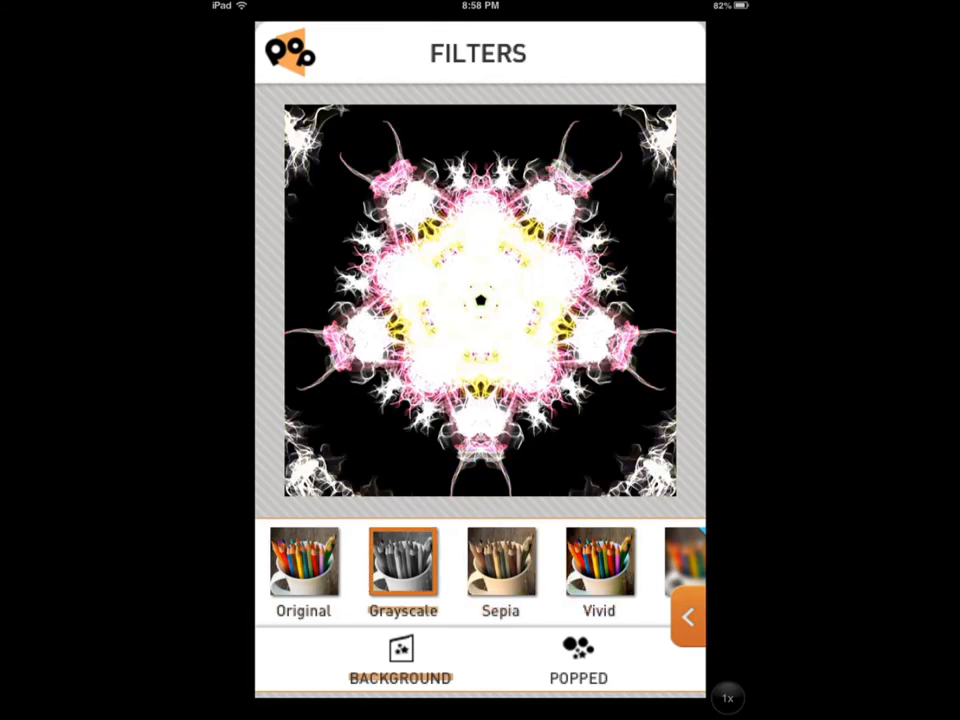
{"action": "left_click", "coordinate": [303, 563]}
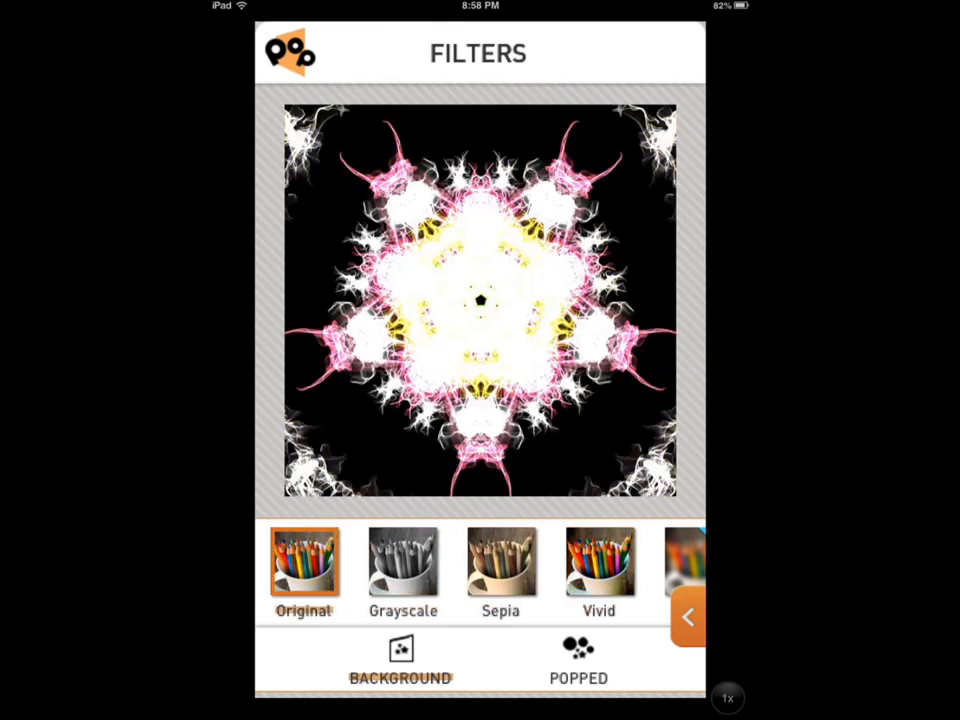
{"action": "scroll", "scroll_direction": "left", "scroll_amount": 3}
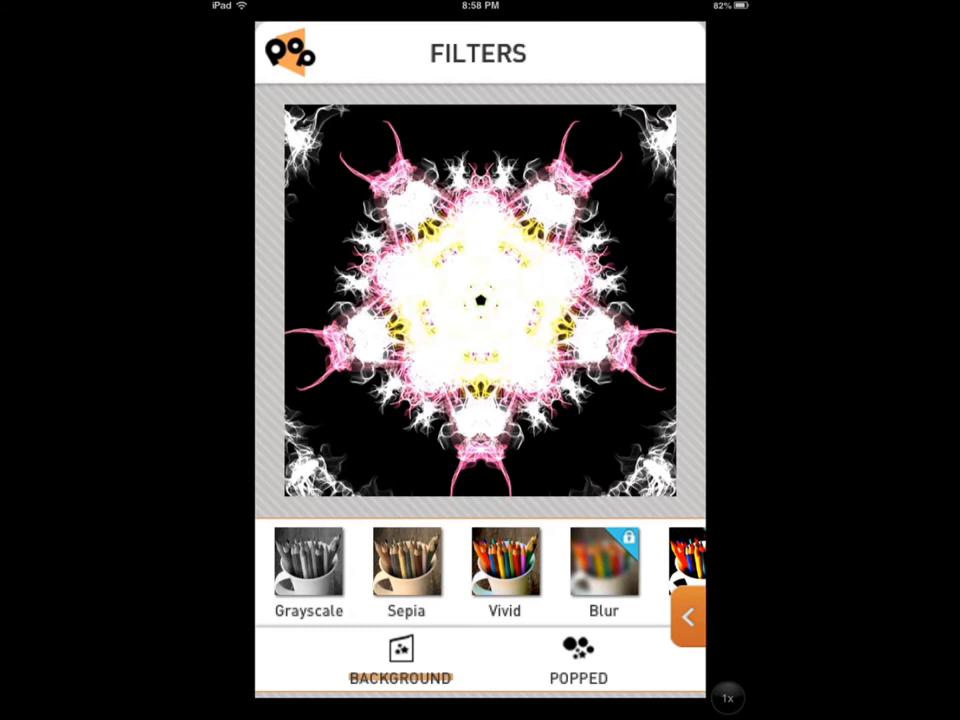
{"action": "left_click", "coordinate": [505, 562]}
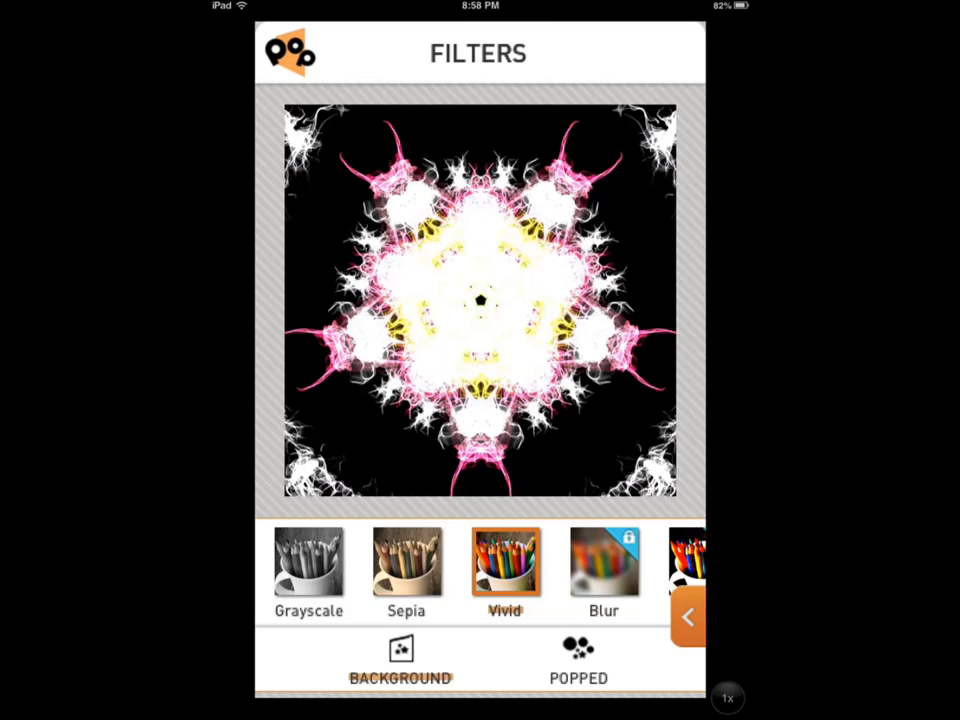
{"action": "left_click", "coordinate": [688, 615]}
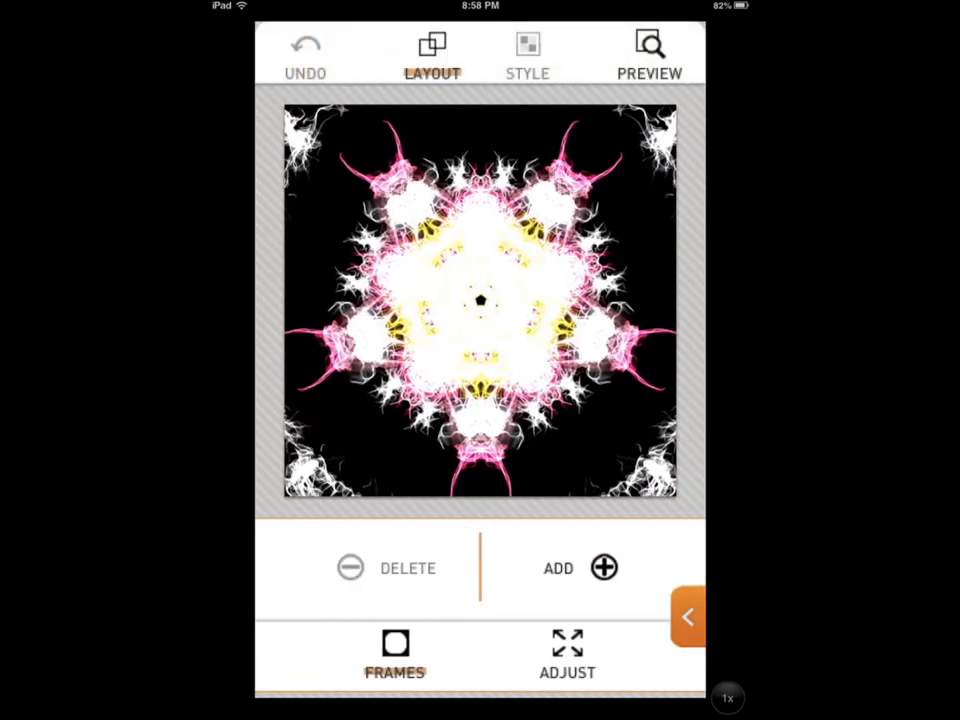
- Add a white frame, return to FRAMES, and add a smaller second frame inside it
{"action": "left_click", "coordinate": [480, 300]}
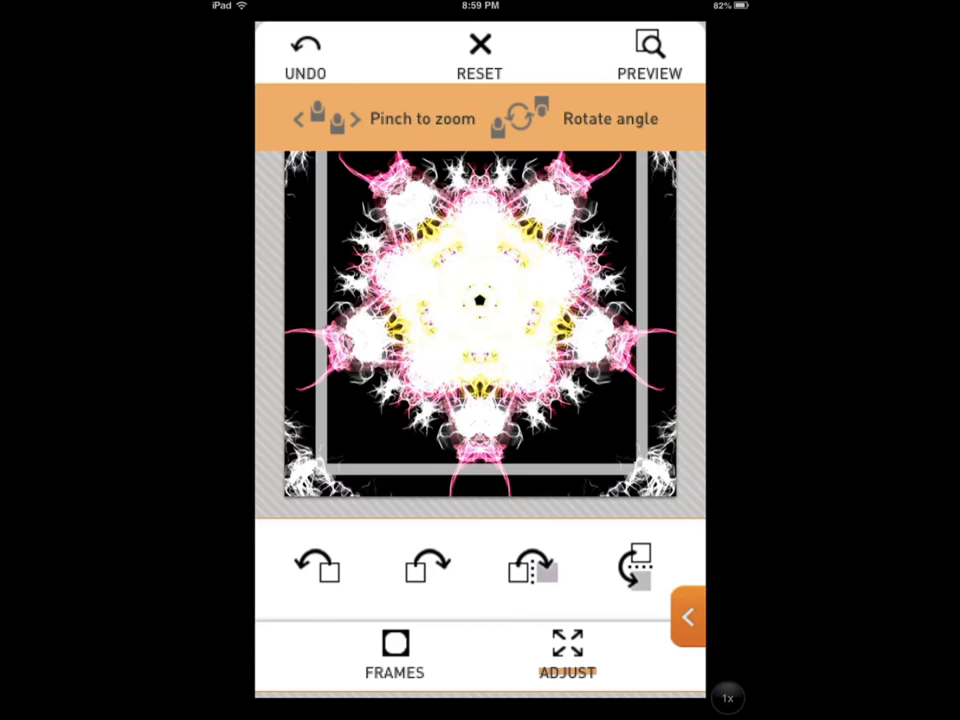
{"action": "left_click", "coordinate": [688, 615]}
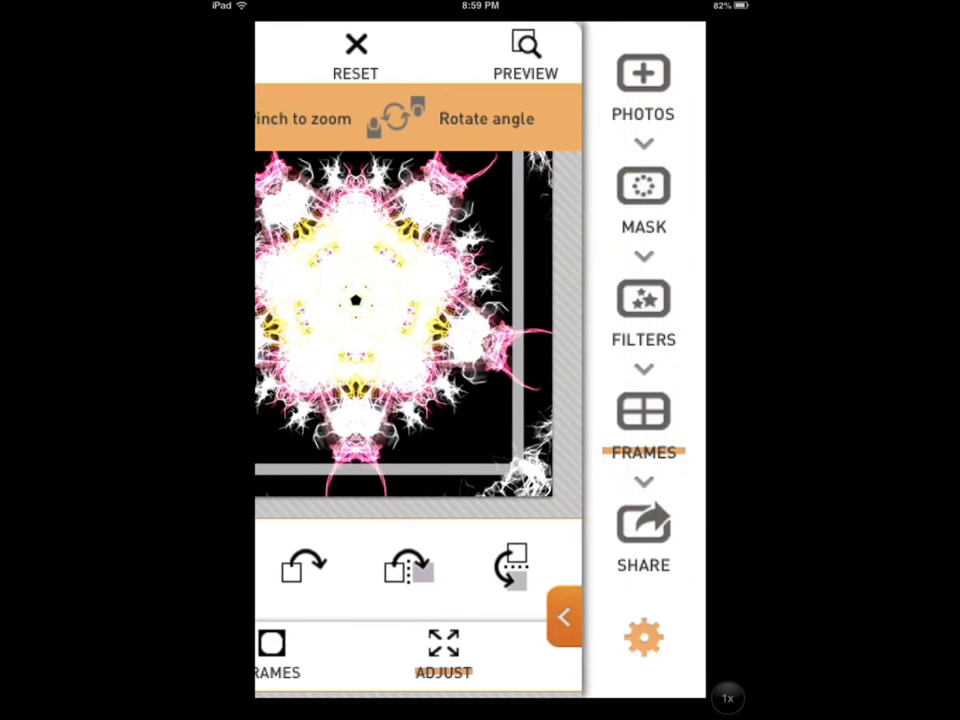
{"action": "left_click", "coordinate": [564, 616]}
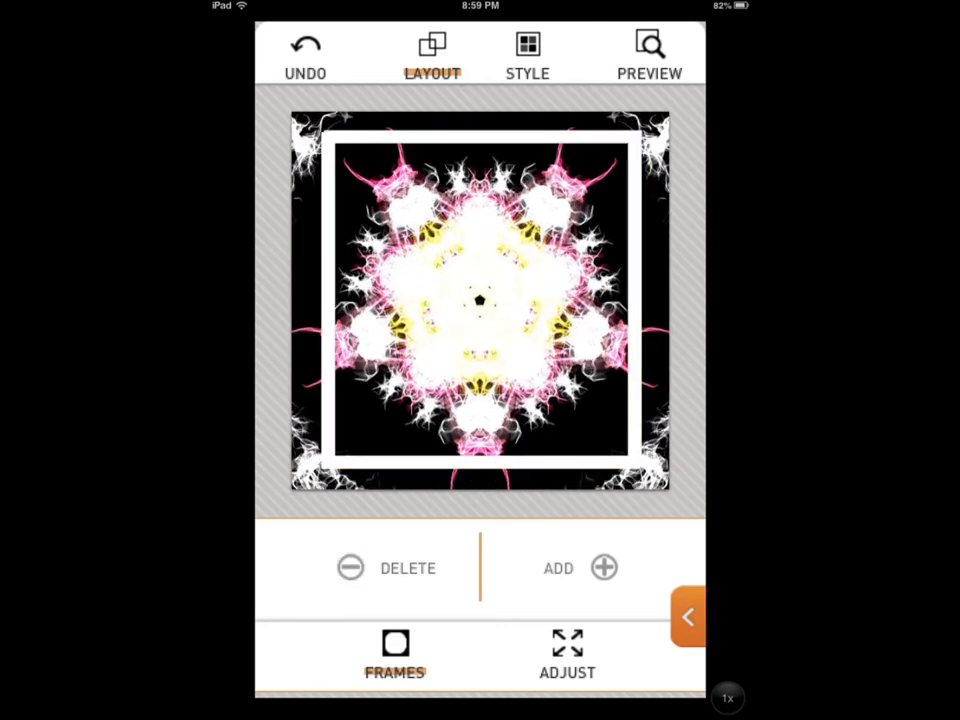
{"action": "left_click", "coordinate": [481, 300]}
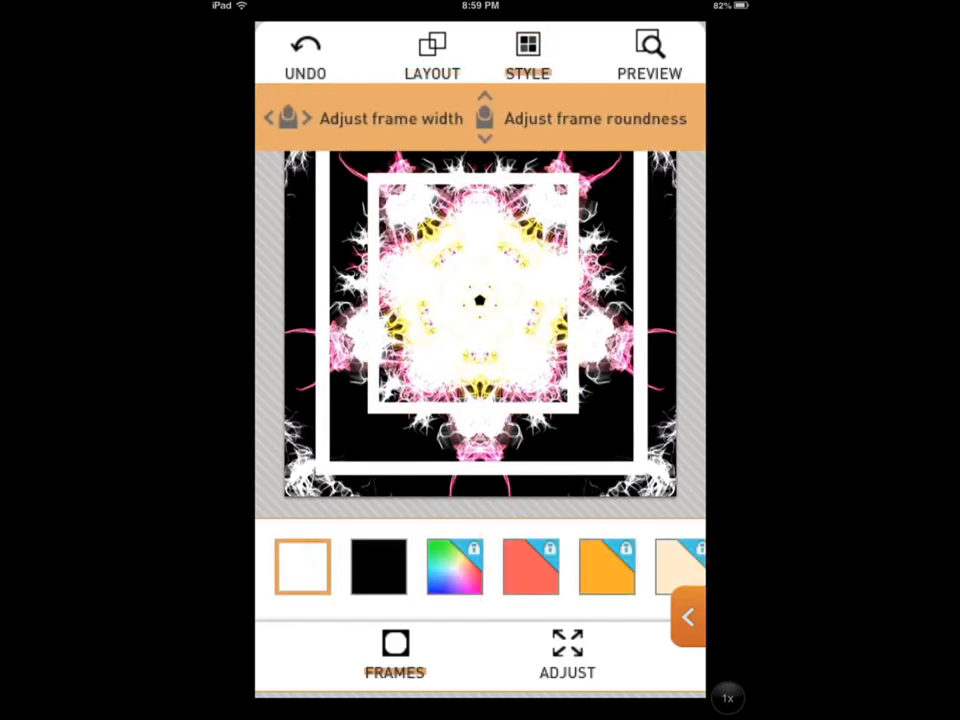
- Make the inner frame black and round off its corners
{"action": "left_click", "coordinate": [378, 566]}
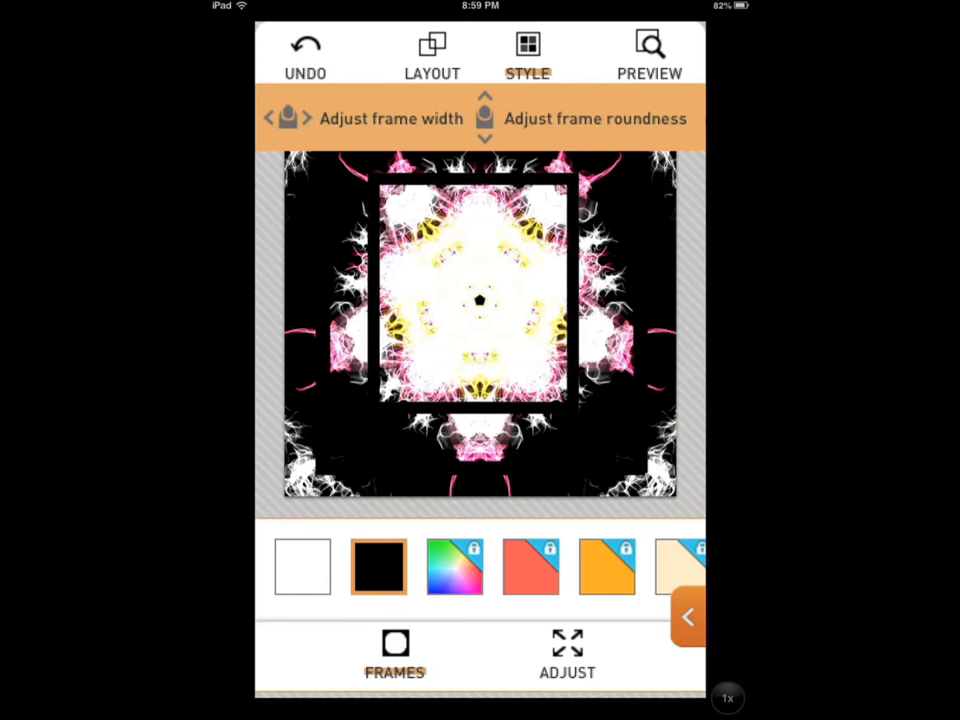
{"action": "left_click", "coordinate": [650, 50]}
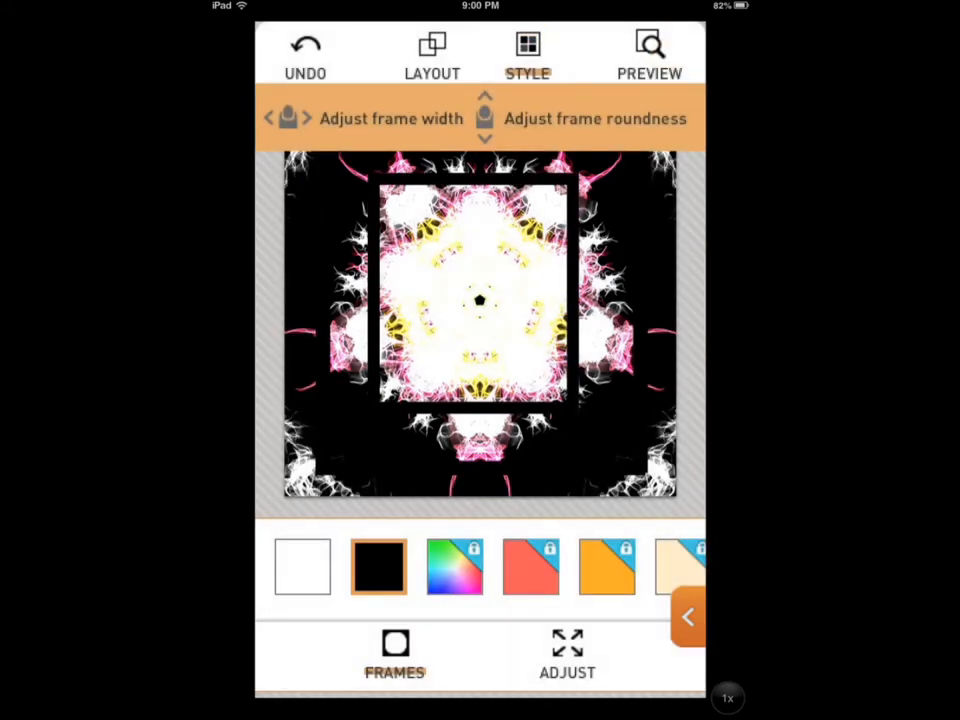
{"action": "left_click", "coordinate": [649, 50]}
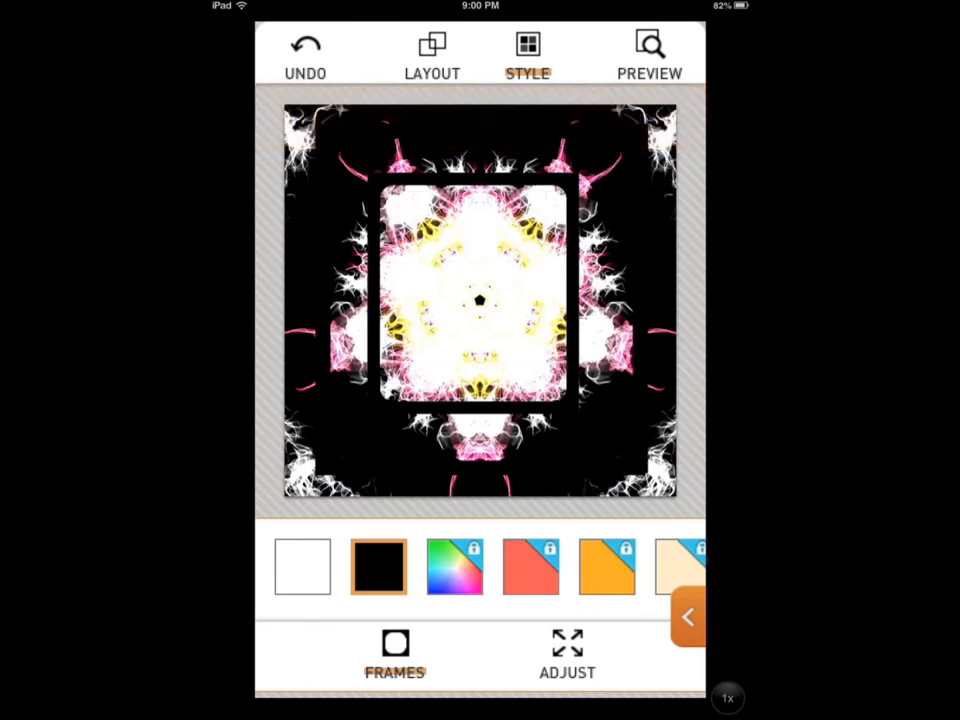
{"action": "left_click", "coordinate": [395, 655]}
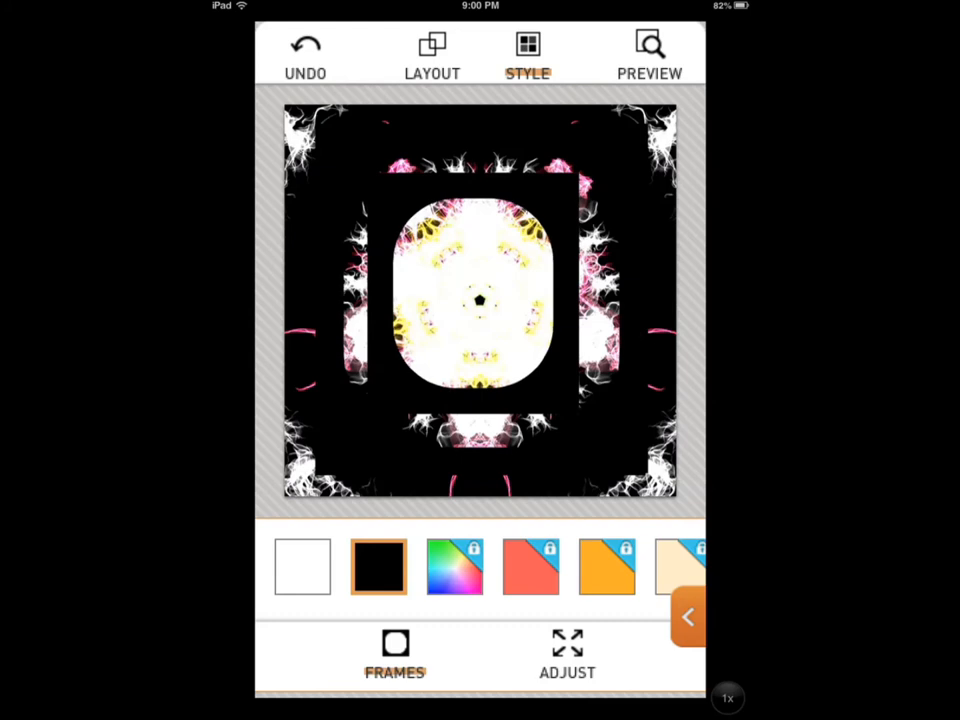
- Make the outer frame white, set a Gray backdrop, and bring up sharing options
{"action": "left_click", "coordinate": [302, 566]}
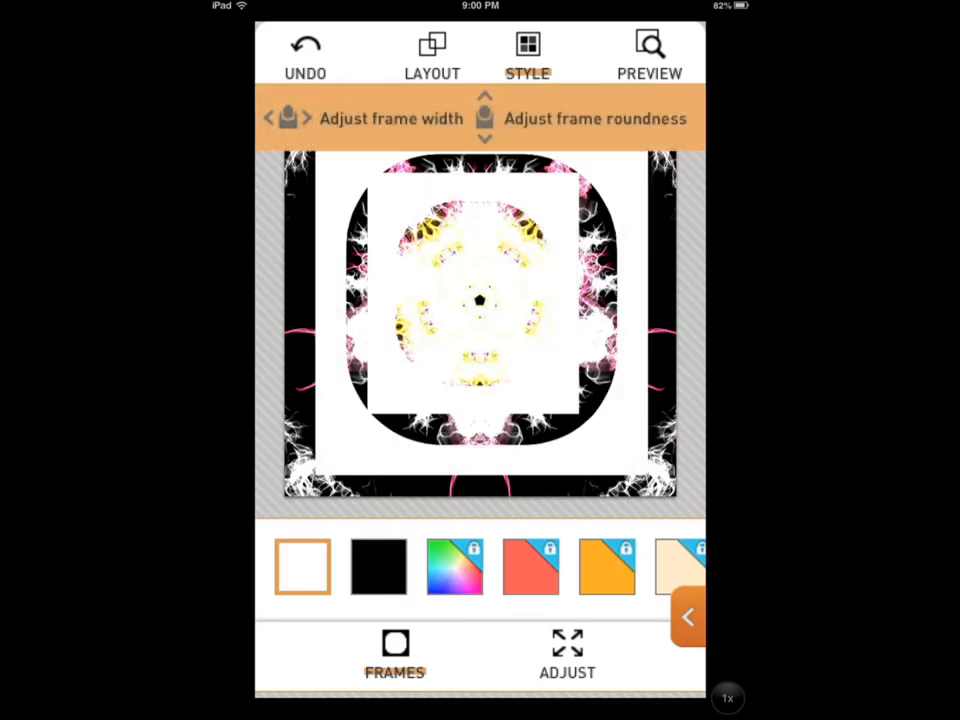
{"action": "left_click", "coordinate": [650, 50]}
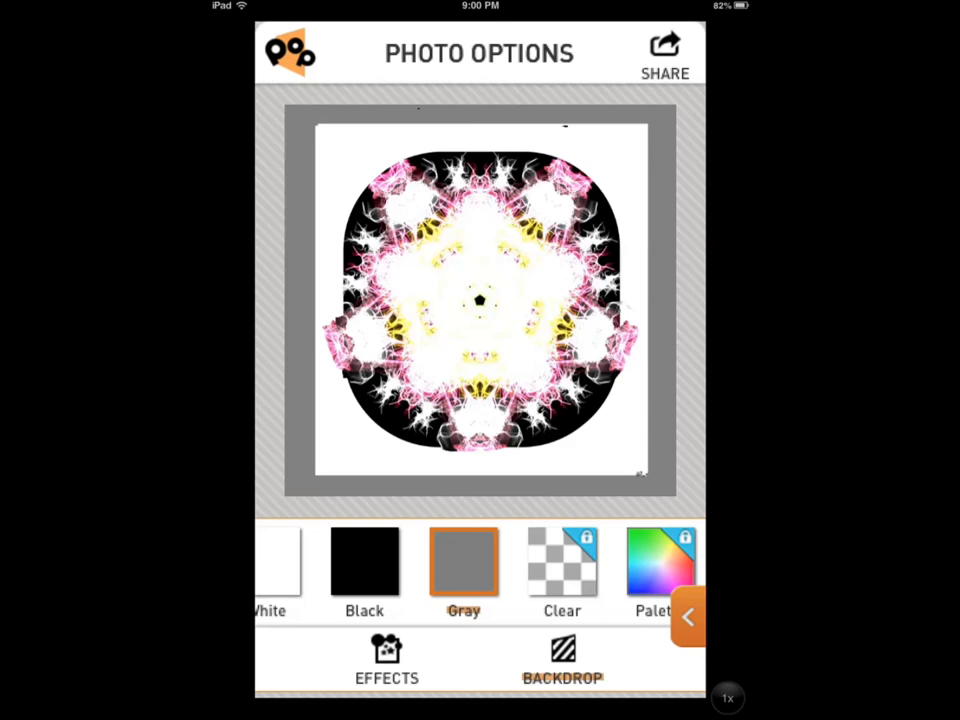
{"action": "left_click", "coordinate": [664, 55]}
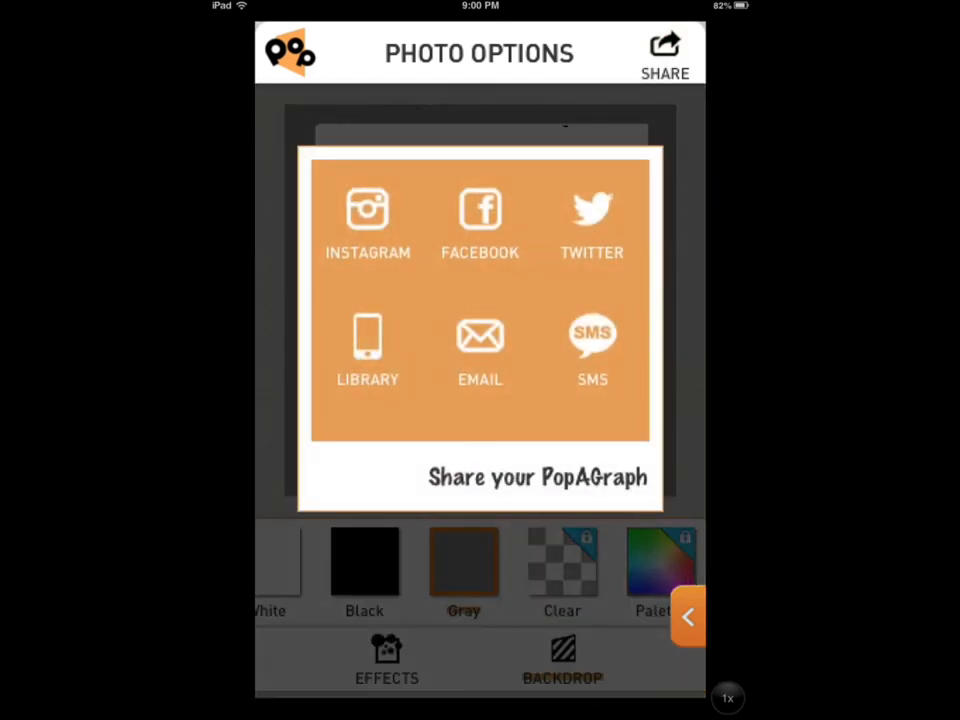